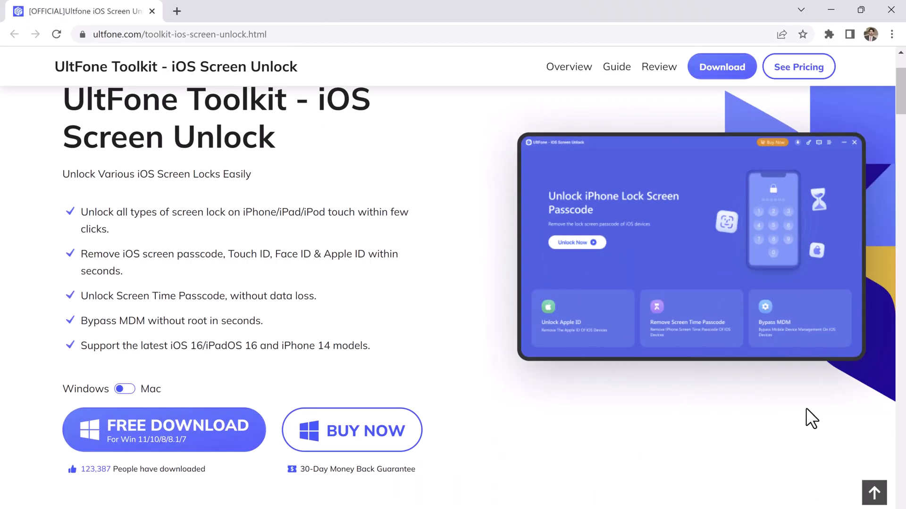
Step: Start Unlock iOS Screen from the home screen to reach the Remove Screen Lock notes
{"action": "scroll", "scroll_direction": "up", "scroll_amount": 3}
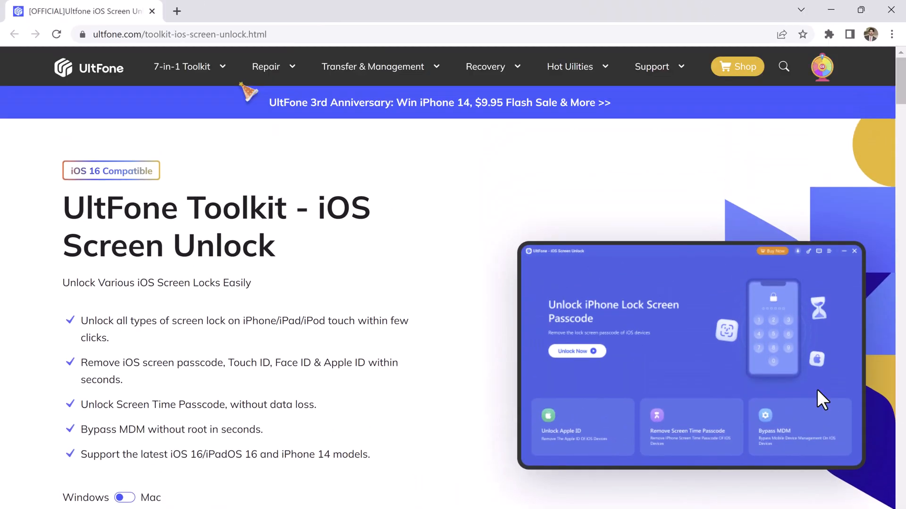
{"action": "scroll", "scroll_direction": "down", "scroll_amount": 3}
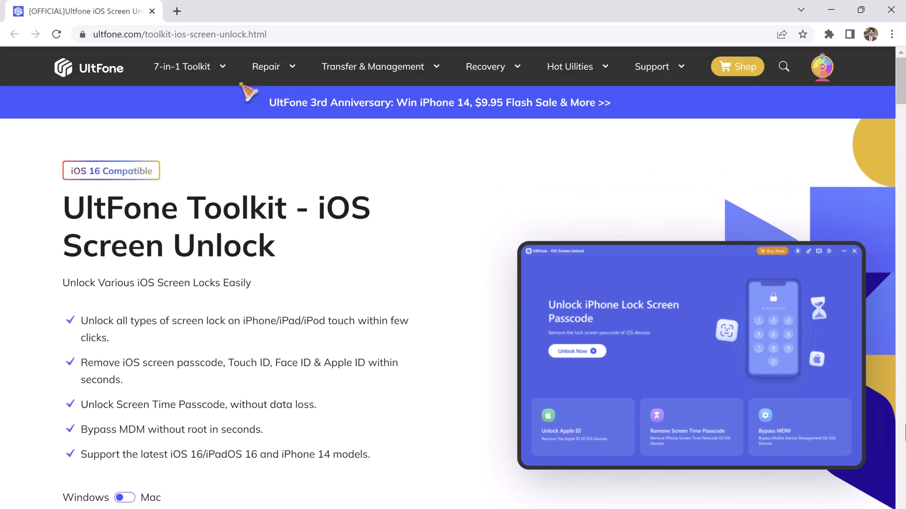
{"action": "mouse_move", "coordinate": [901, 432]}
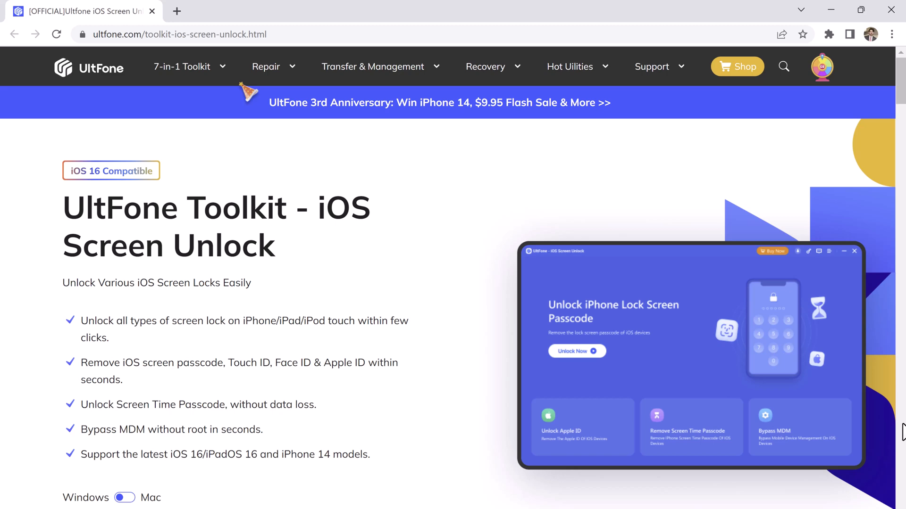
{"action": "scroll", "scroll_direction": "down", "scroll_amount": 3}
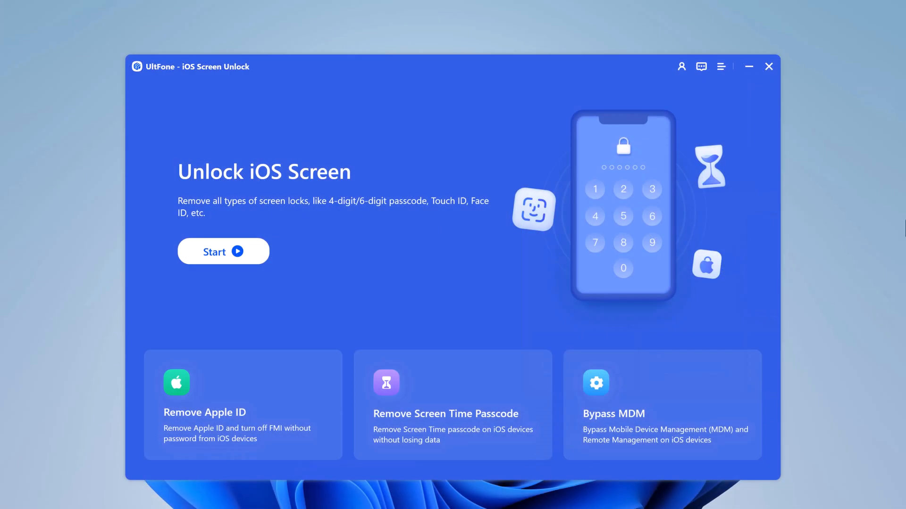
{"action": "mouse_move", "coordinate": [244, 184]}
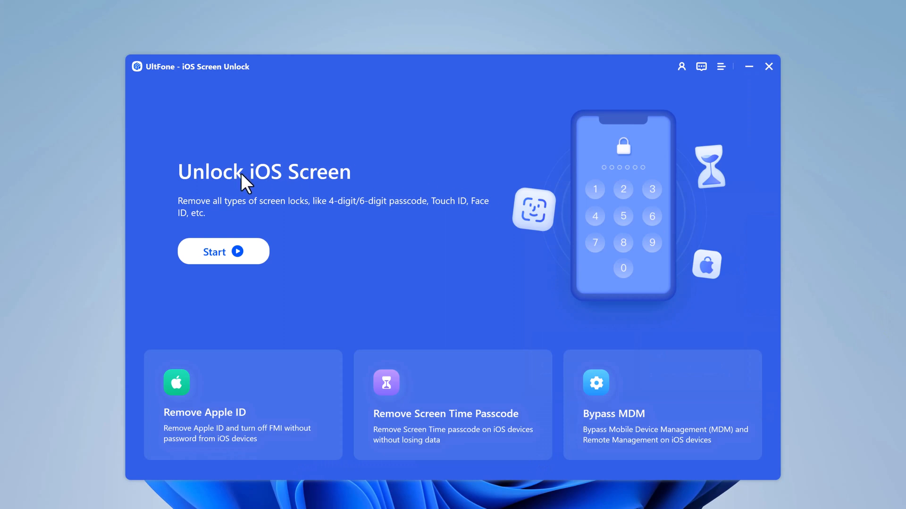
{"action": "mouse_move", "coordinate": [292, 199]}
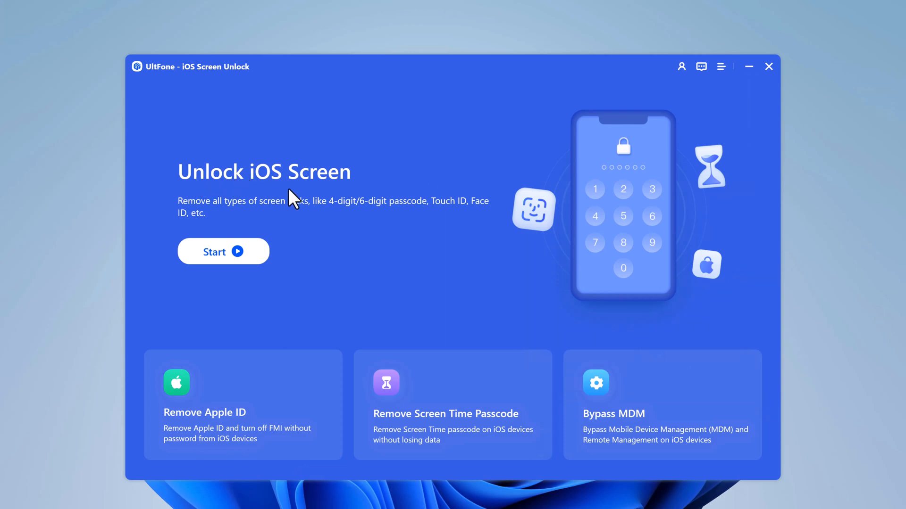
{"action": "mouse_move", "coordinate": [300, 402]}
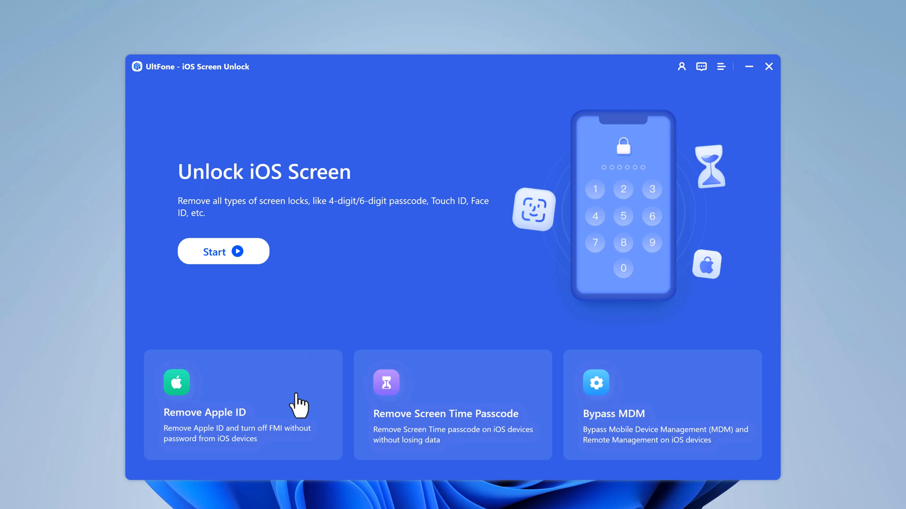
{"action": "mouse_move", "coordinate": [356, 406]}
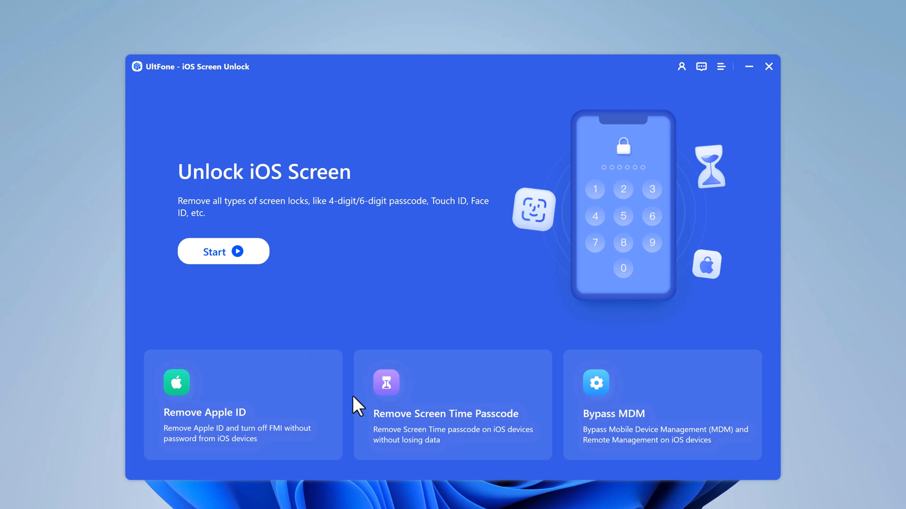
{"action": "mouse_move", "coordinate": [490, 398]}
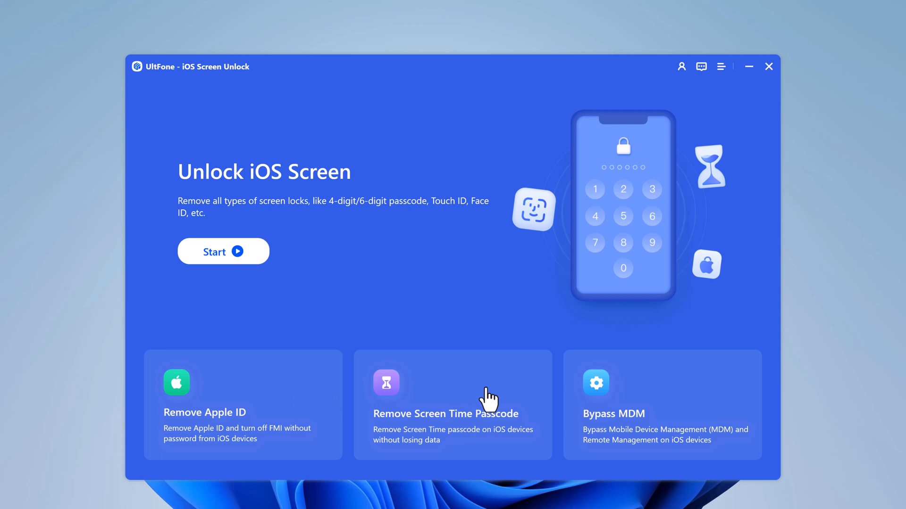
{"action": "mouse_move", "coordinate": [740, 410]}
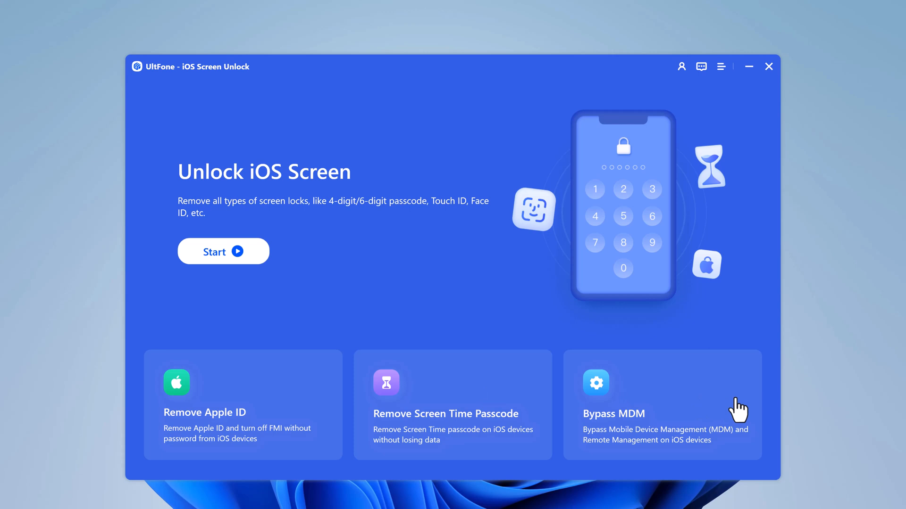
{"action": "left_click", "coordinate": [223, 251]}
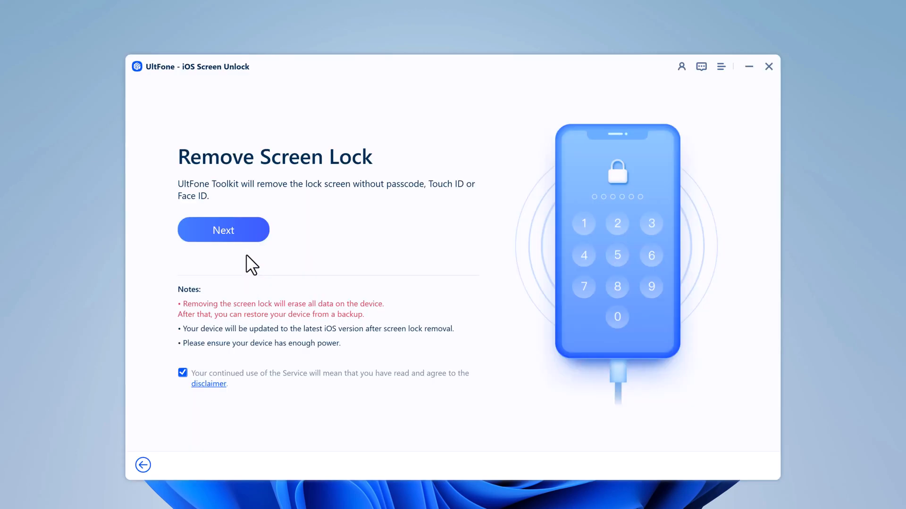
{"action": "mouse_move", "coordinate": [317, 164]}
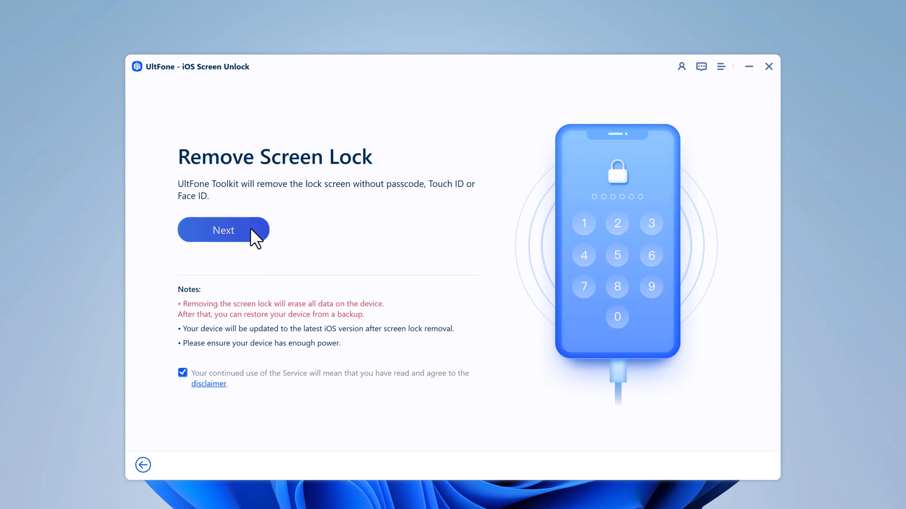
Step: Continue past Remove Screen Lock and download the matching iPhone 8 16.5.1 firmware
{"action": "left_click", "coordinate": [223, 230]}
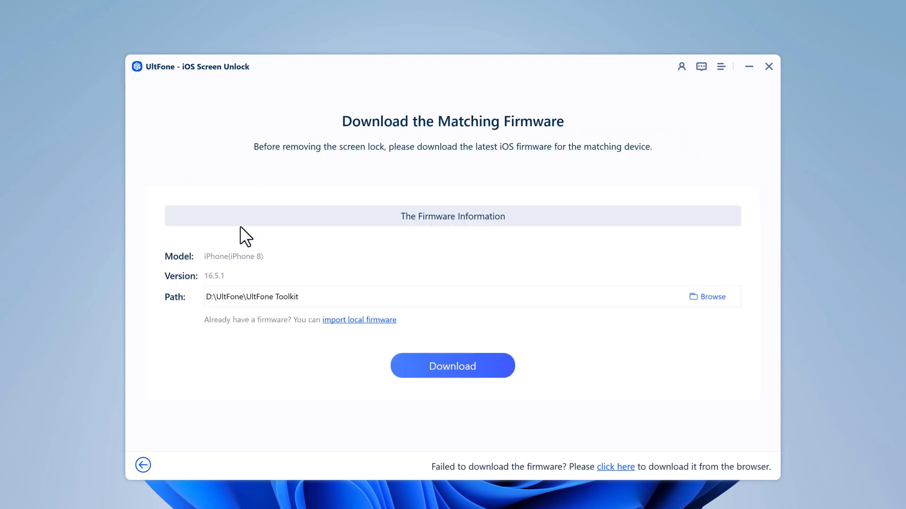
{"action": "mouse_move", "coordinate": [506, 217]}
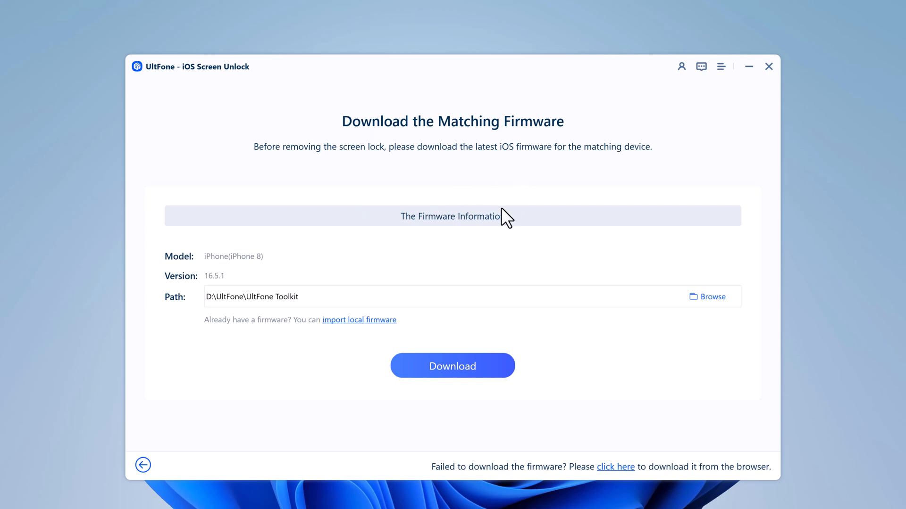
{"action": "mouse_move", "coordinate": [186, 312]}
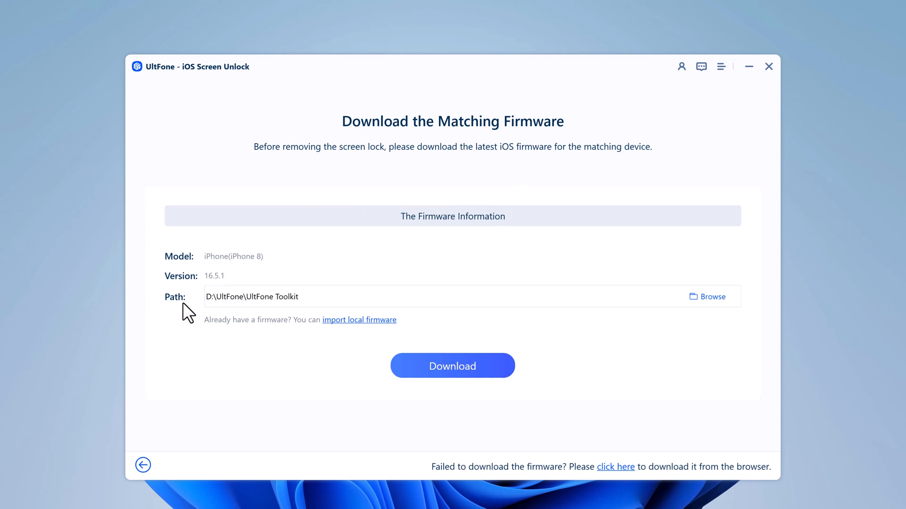
{"action": "mouse_move", "coordinate": [441, 330]}
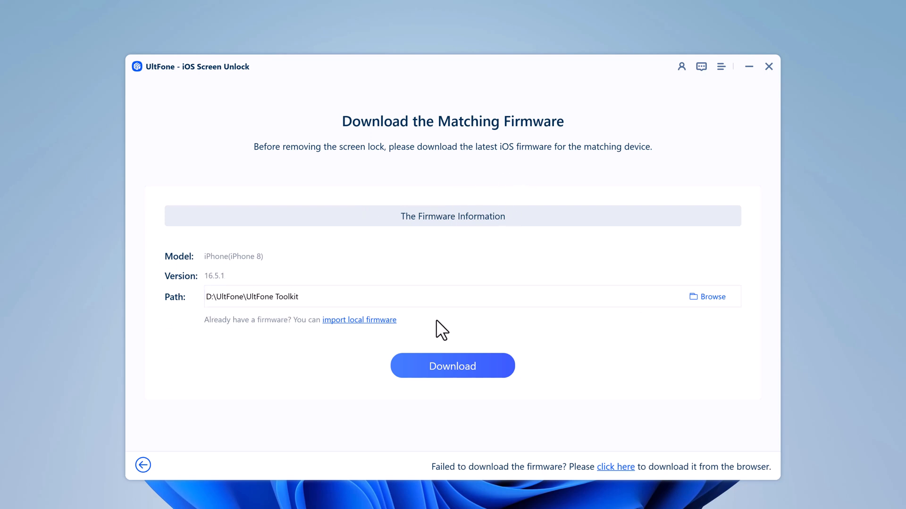
{"action": "mouse_move", "coordinate": [380, 337]}
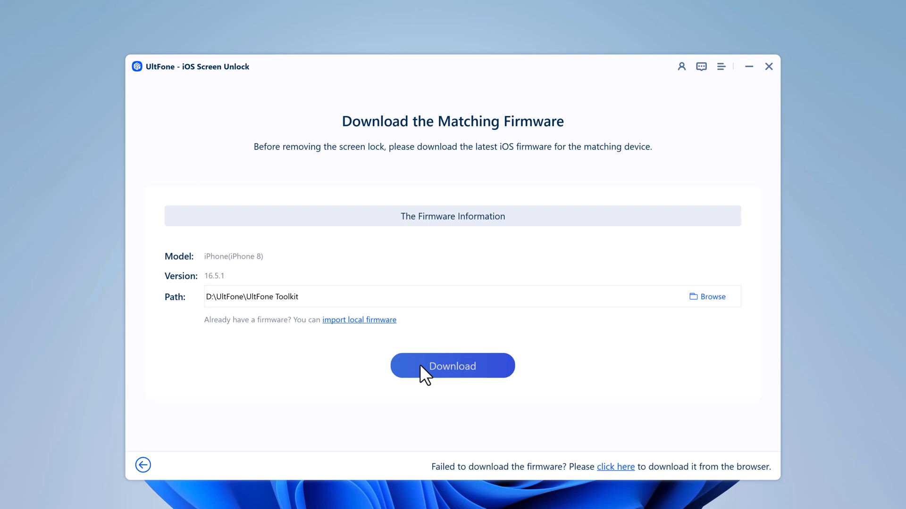
{"action": "left_click", "coordinate": [452, 366]}
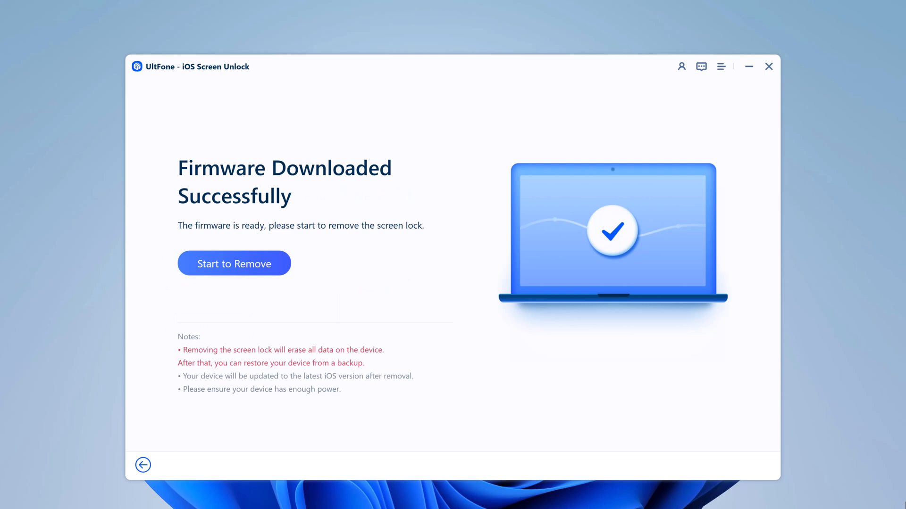
{"action": "mouse_move", "coordinate": [377, 342]}
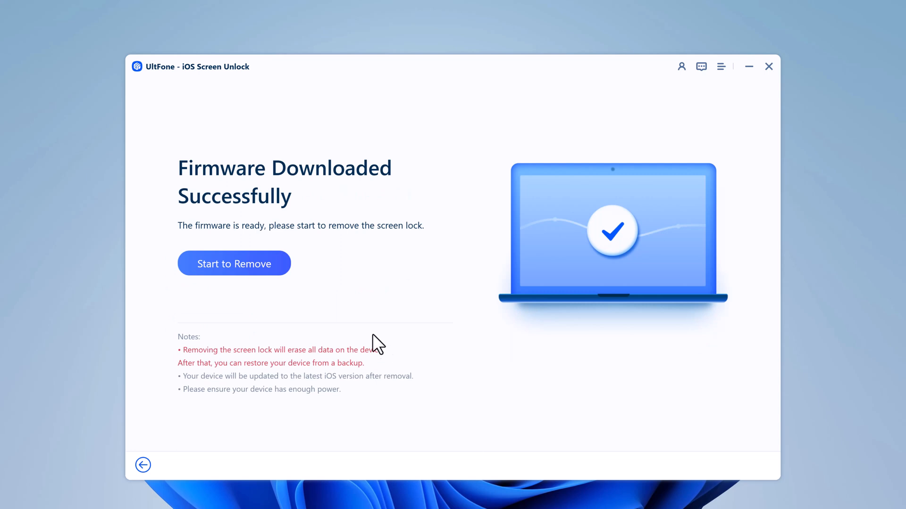
Step: Start to Remove the iPhone screen lock and wait until it reports success
{"action": "left_click", "coordinate": [234, 264]}
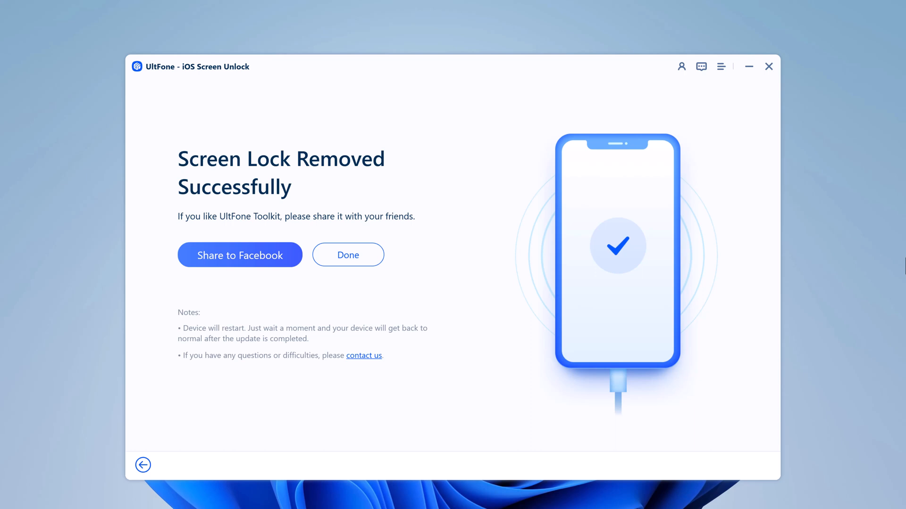
{"action": "mouse_move", "coordinate": [218, 184]}
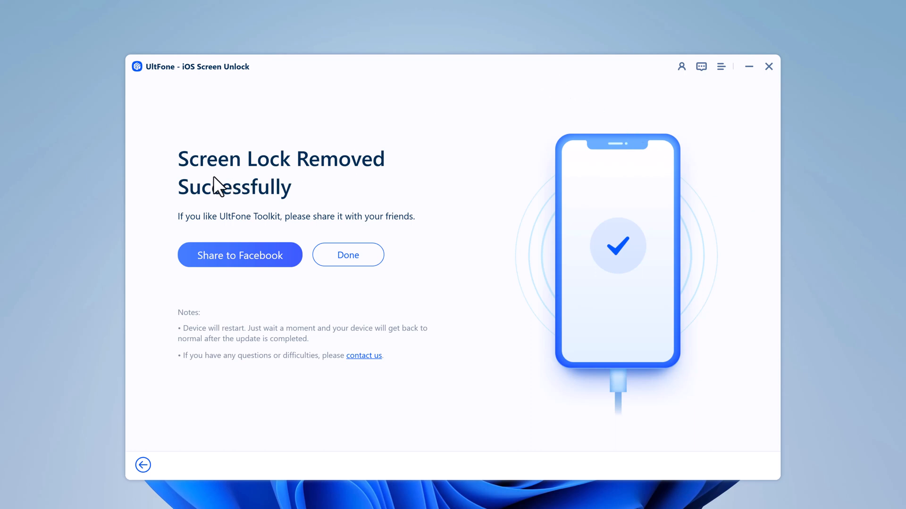
{"action": "mouse_move", "coordinate": [329, 235]}
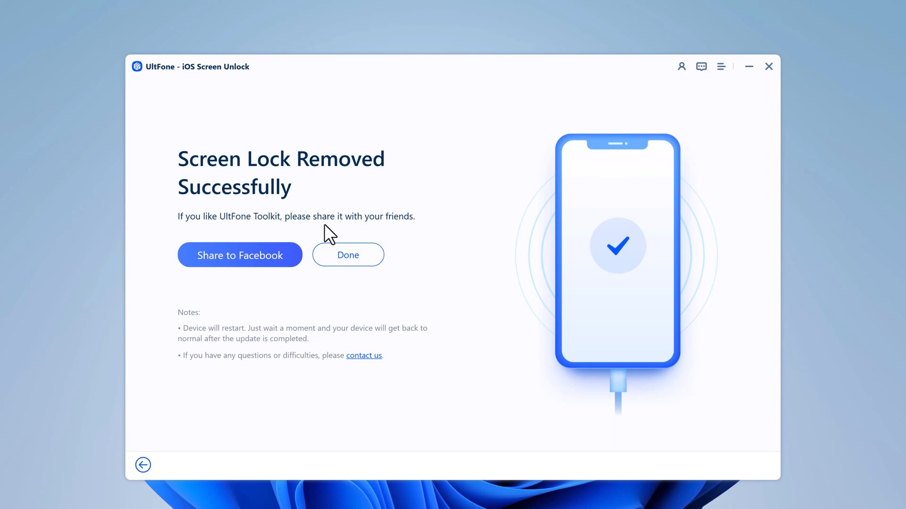
{"action": "mouse_move", "coordinate": [348, 255]}
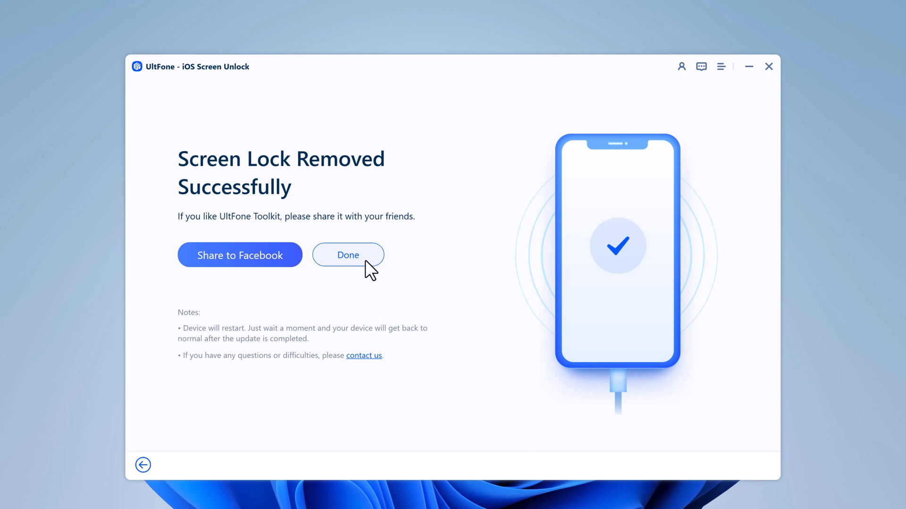